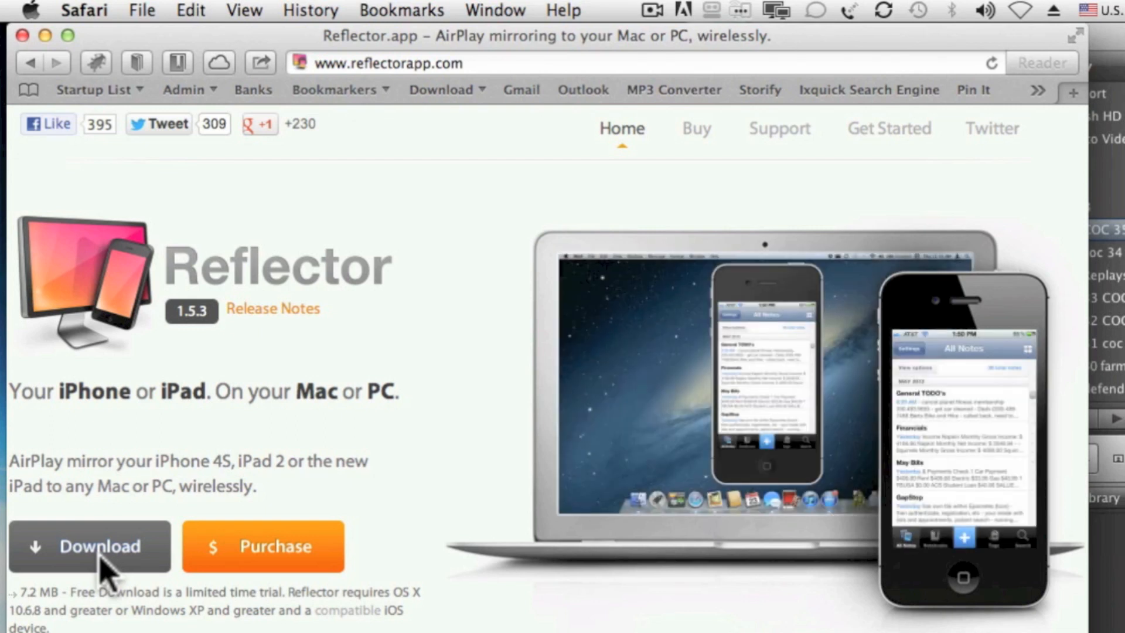
mouse_move(287, 560)
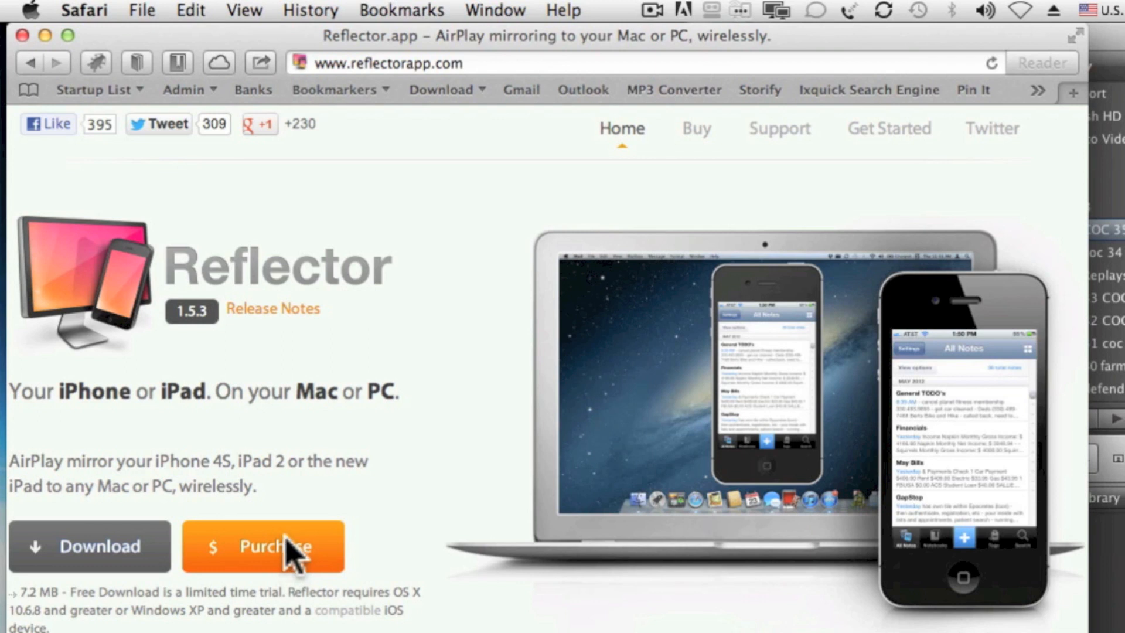
mouse_move(294, 552)
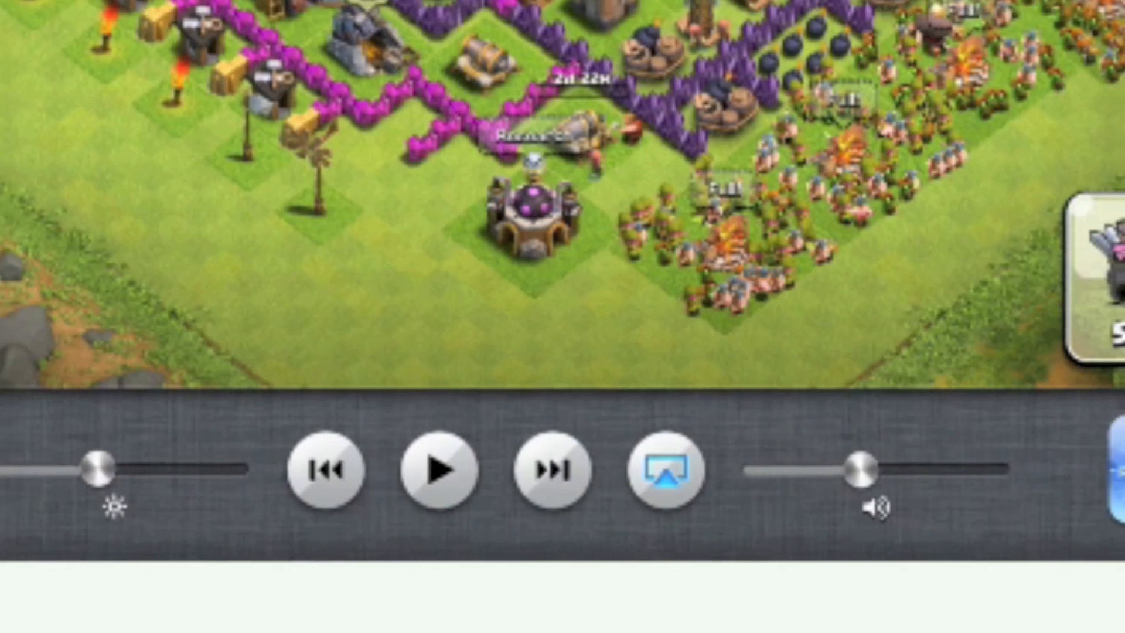
Enable AirPlay mirroring from the iPad to the Mac running Reflector.
left_click(661, 470)
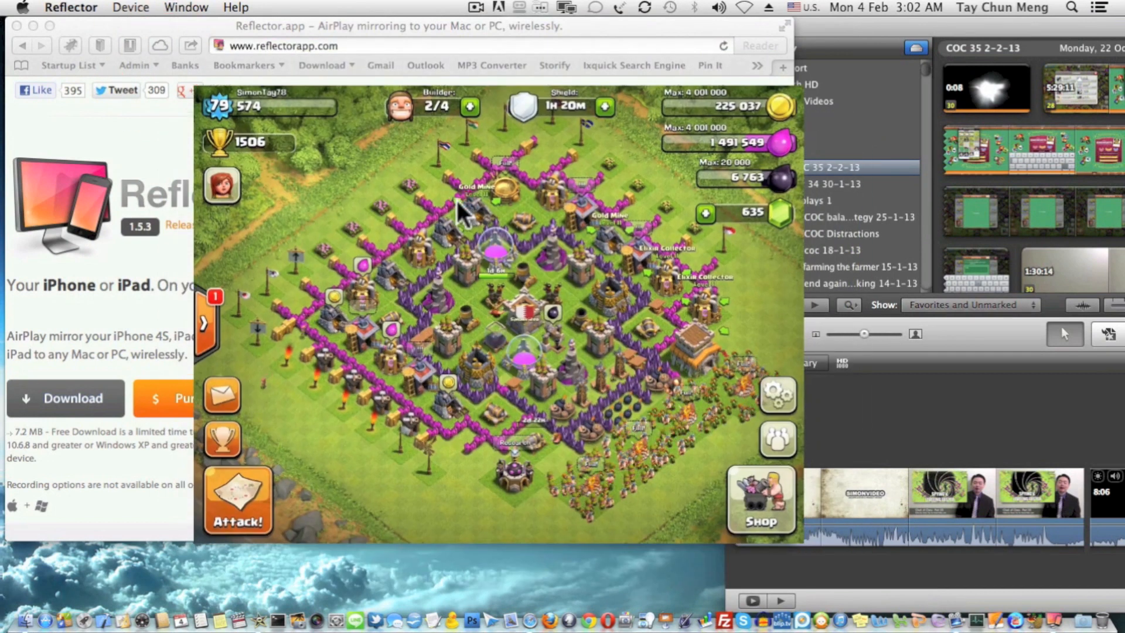
Set Reflector's Device > Scale to Actual Size for the mirrored iPad game.
left_click(130, 8)
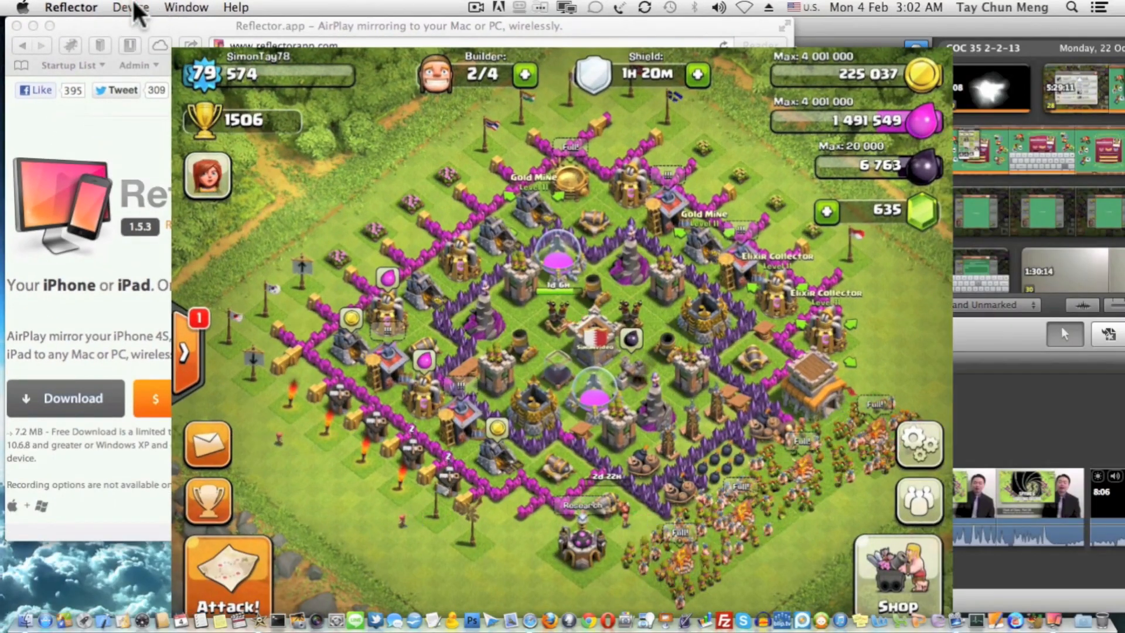
left_click(130, 7)
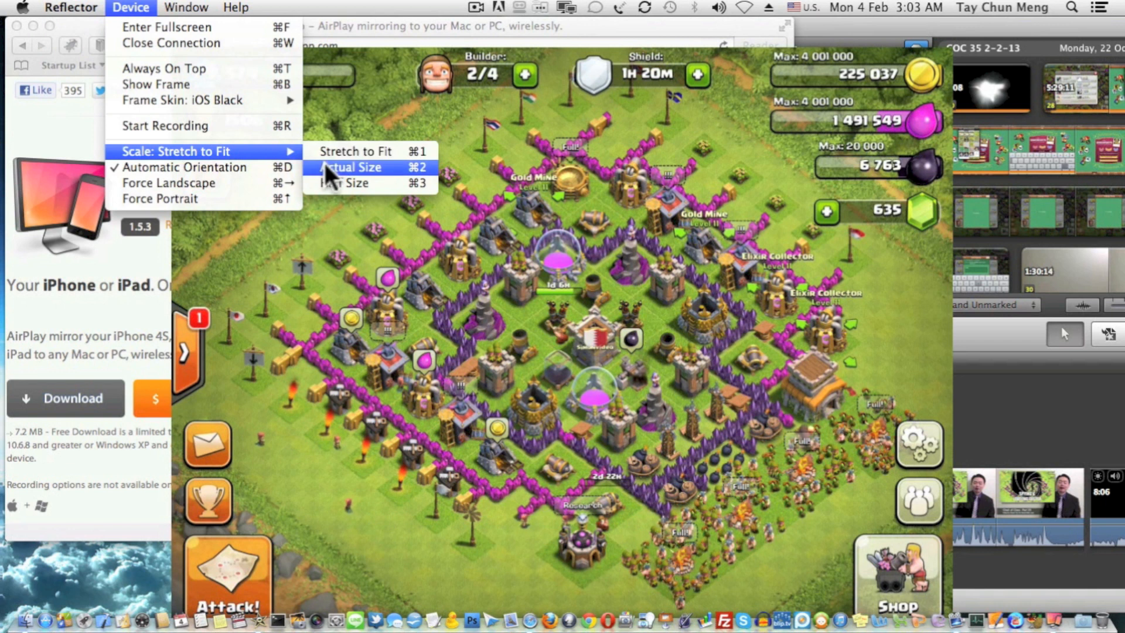
left_click(351, 167)
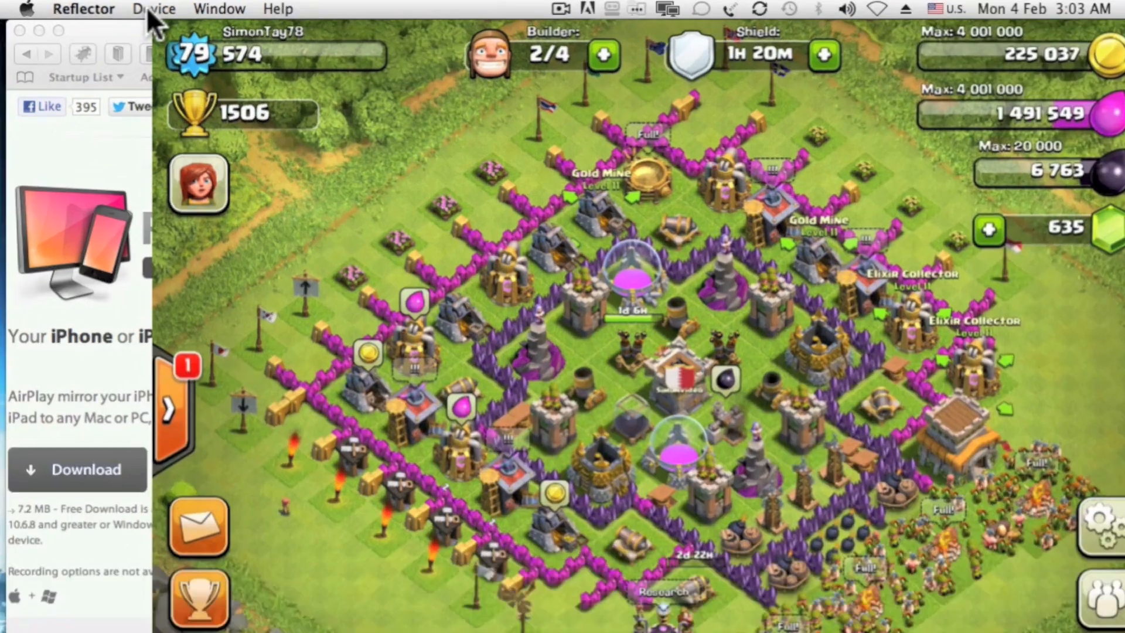
left_click(154, 9)
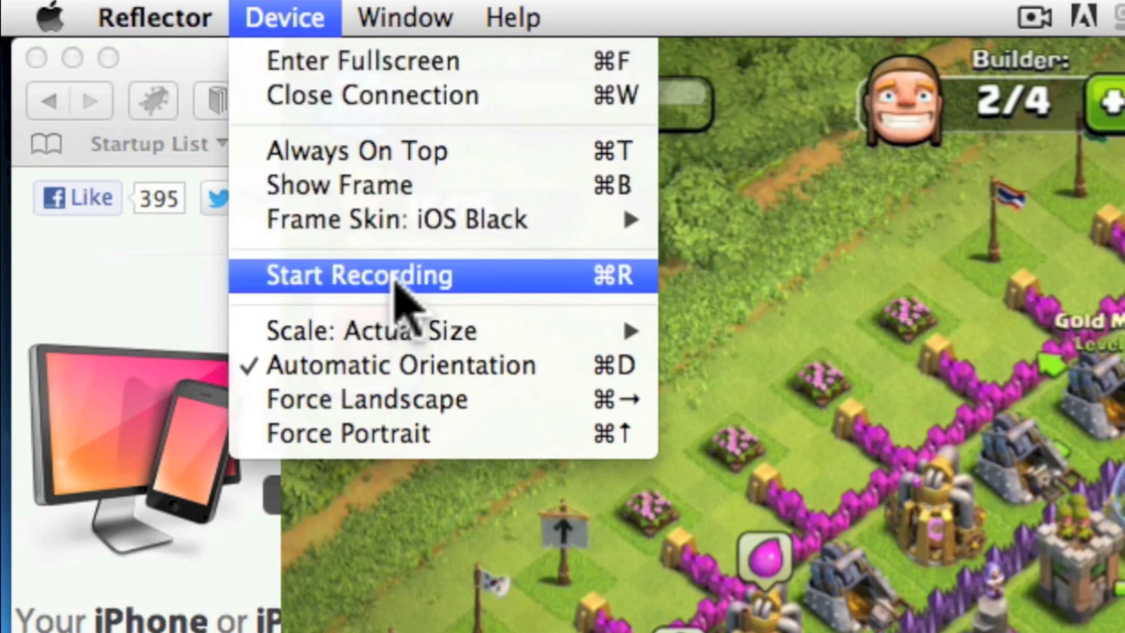
mouse_move(276, 309)
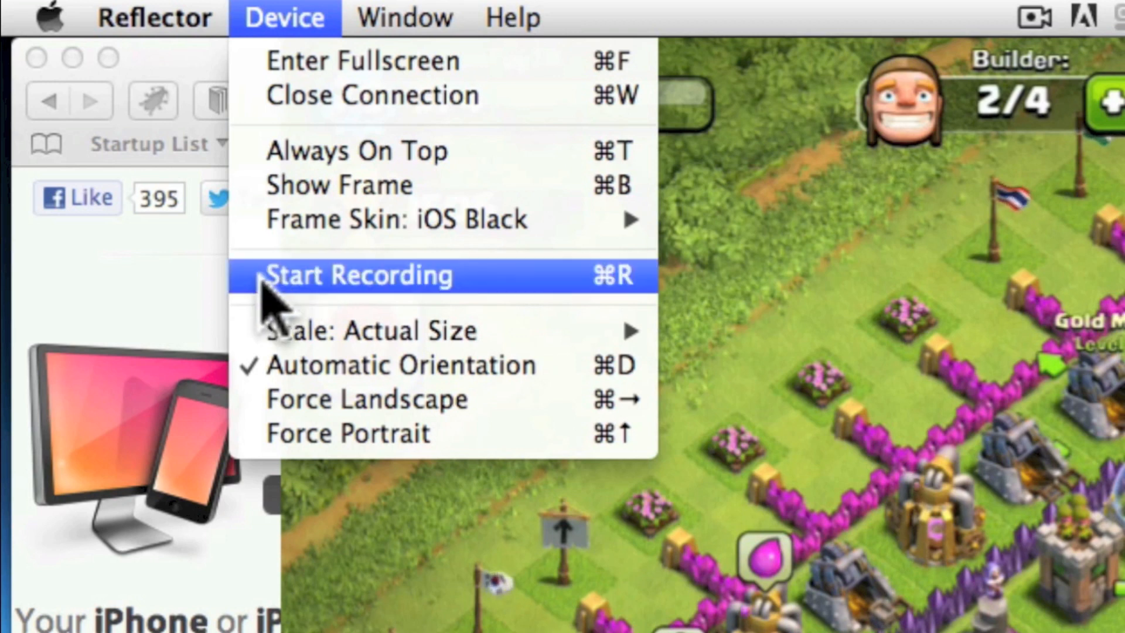
Start recording the mirrored game screen, then stop after about twelve seconds.
left_click(361, 276)
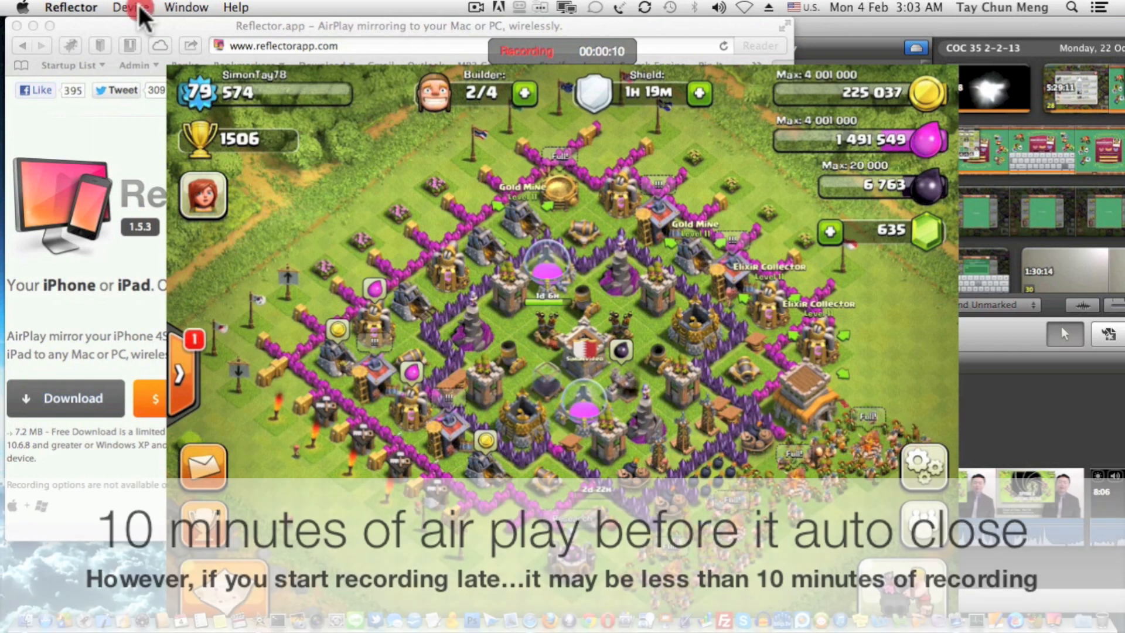
left_click(127, 7)
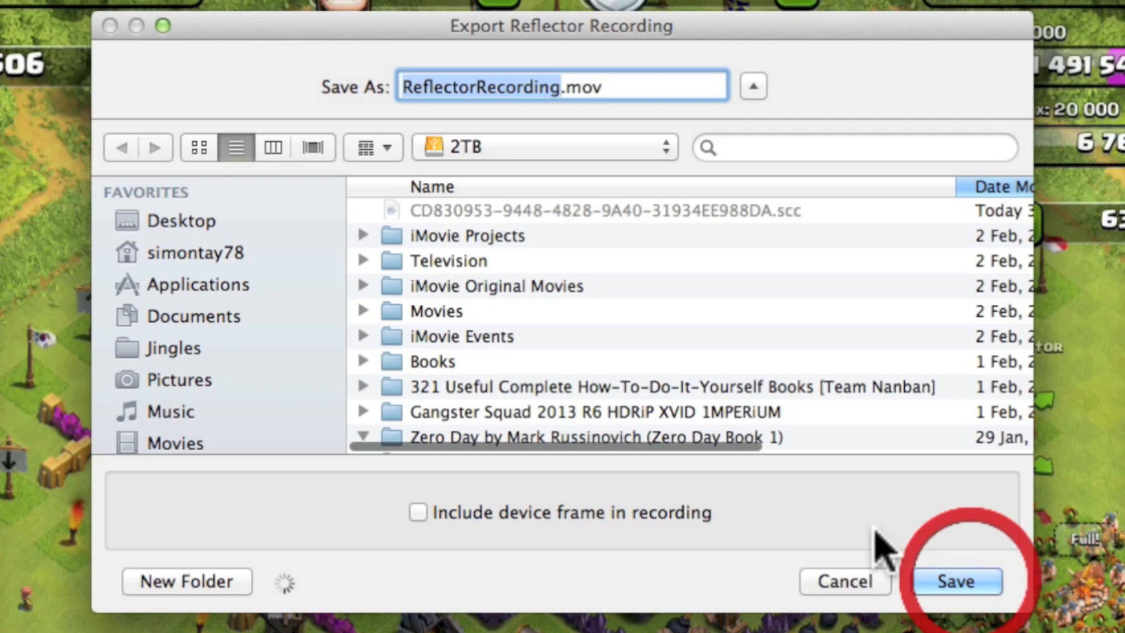
Save ReflectorRecording.mov to the 2TB drive.
left_click(956, 582)
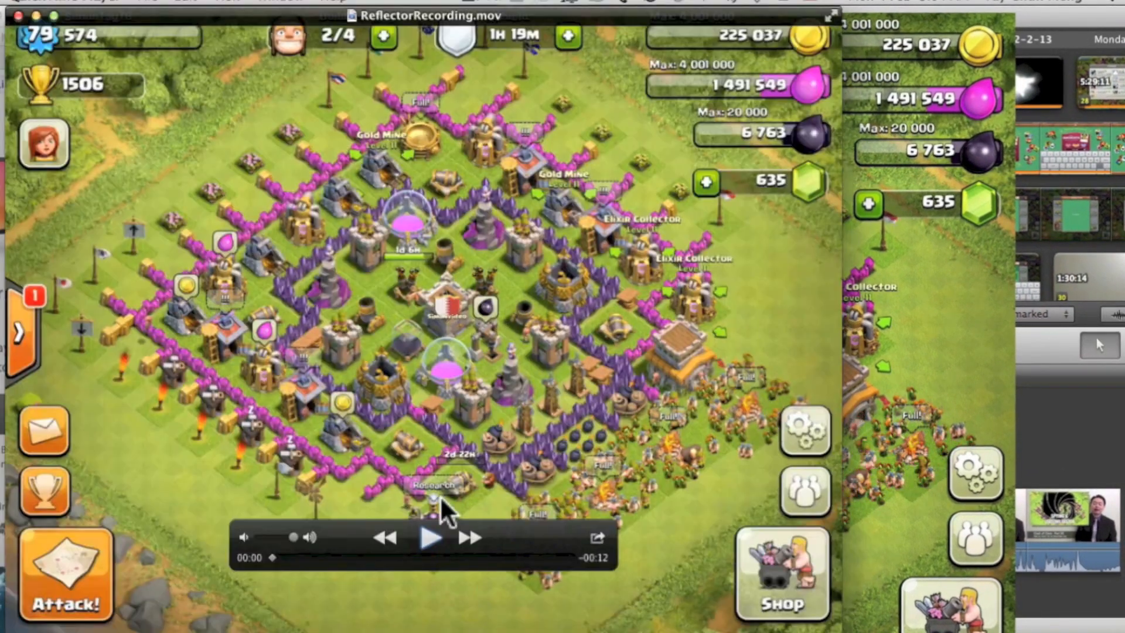
Play ReflectorRecording.mov for a few seconds, then pause it.
left_click(428, 536)
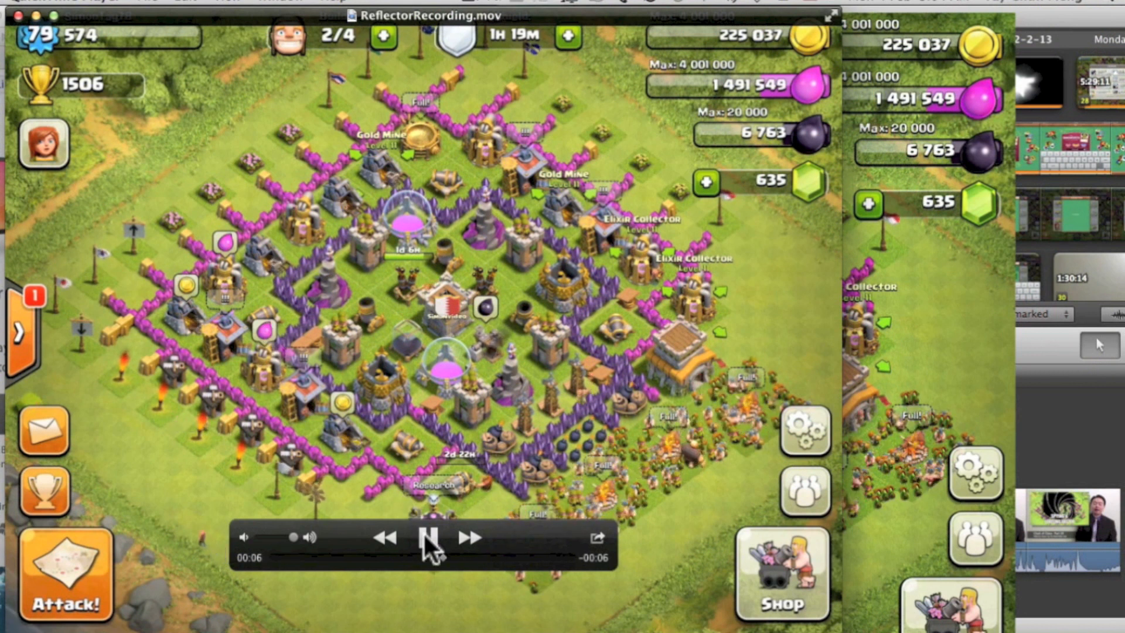
left_click(425, 537)
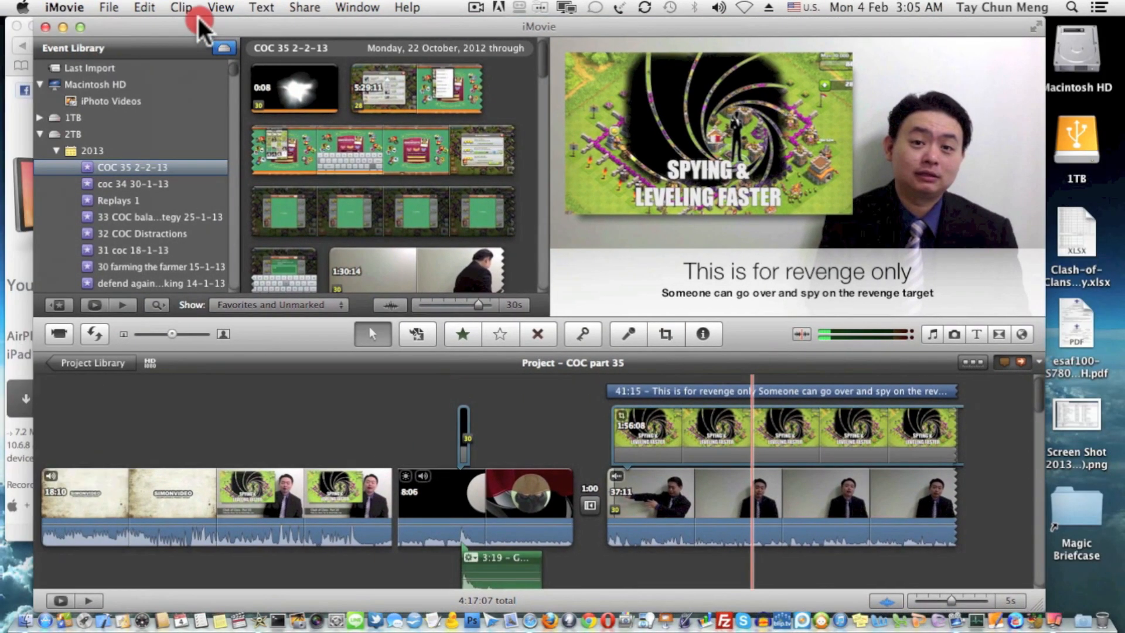
mouse_move(100, 29)
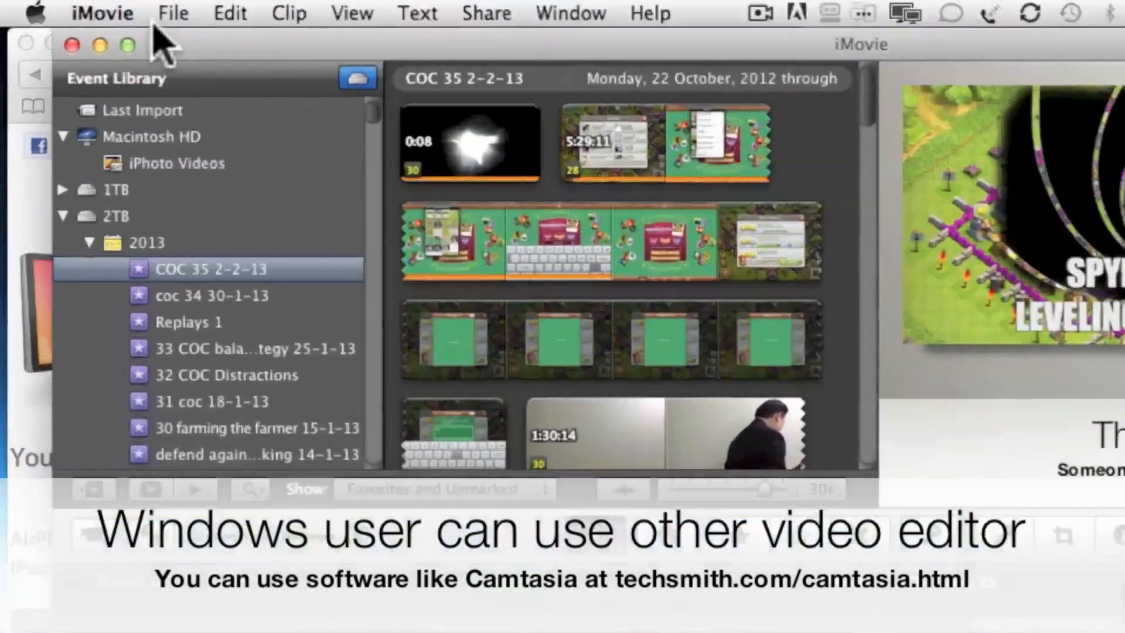
Choose File > Import > Movies in iMovie.
left_click(173, 13)
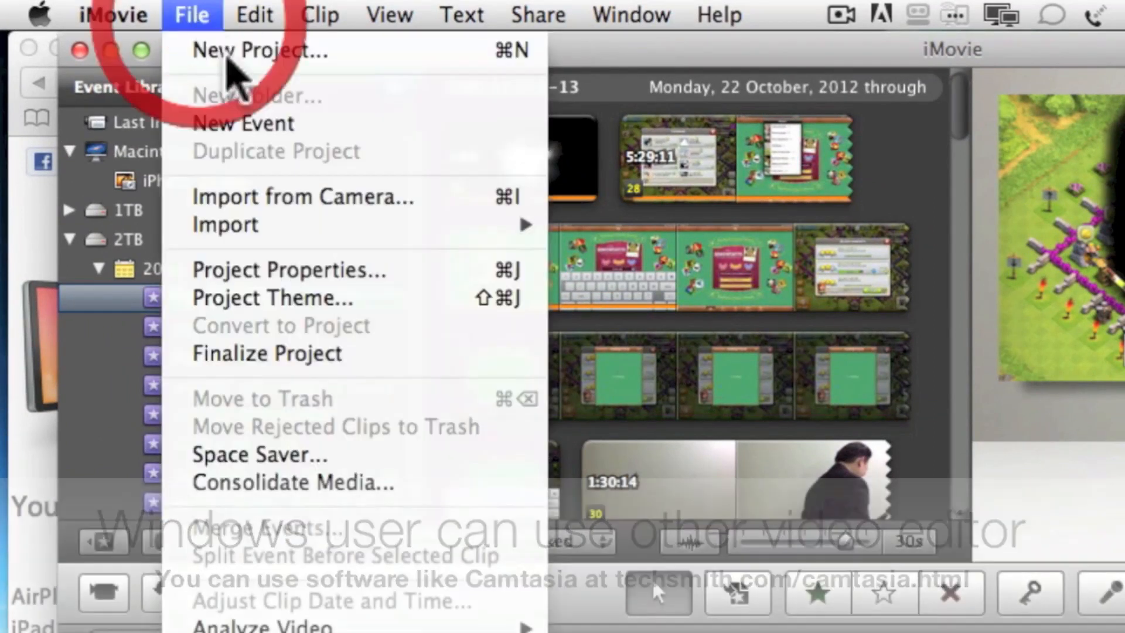
mouse_move(225, 224)
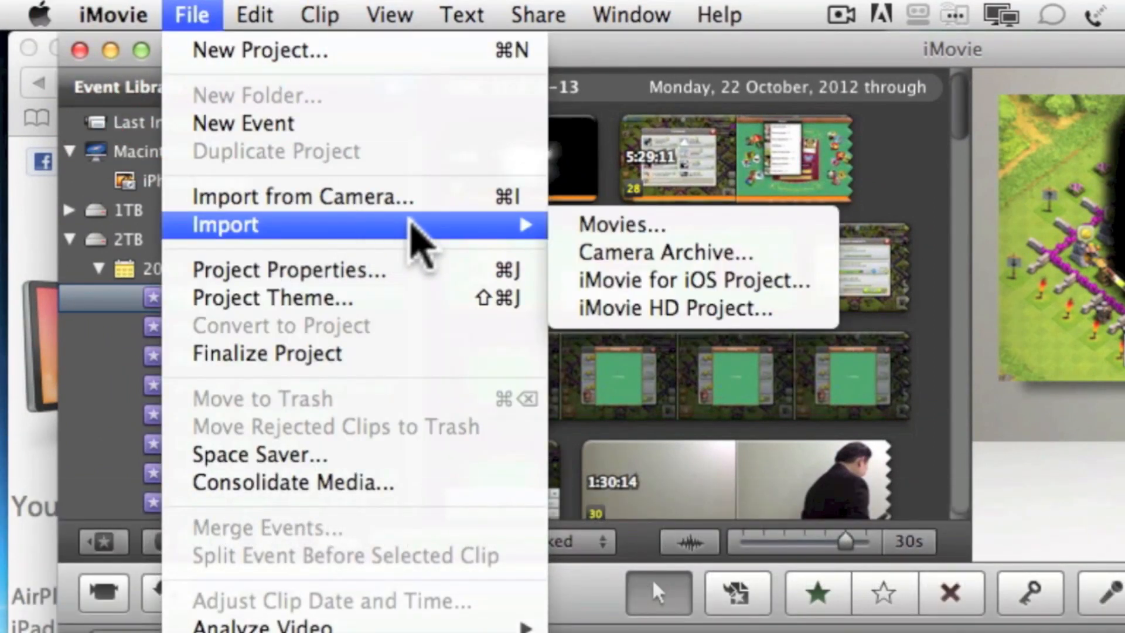
left_click(621, 225)
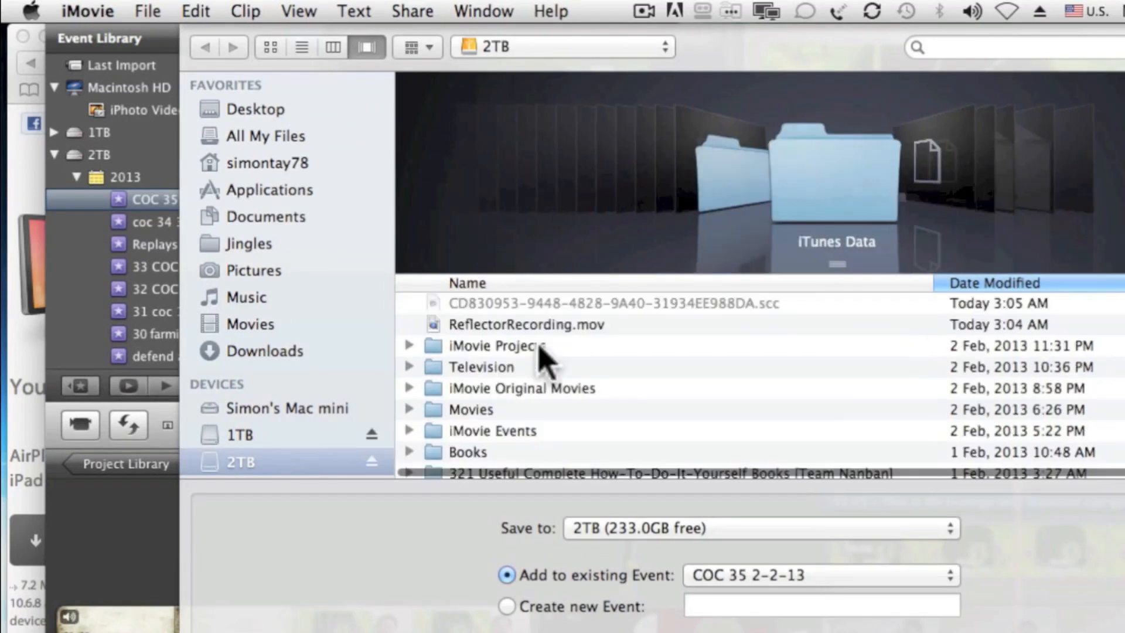
Import ReflectorRecording.mov into a new event named 'test'.
left_click(527, 323)
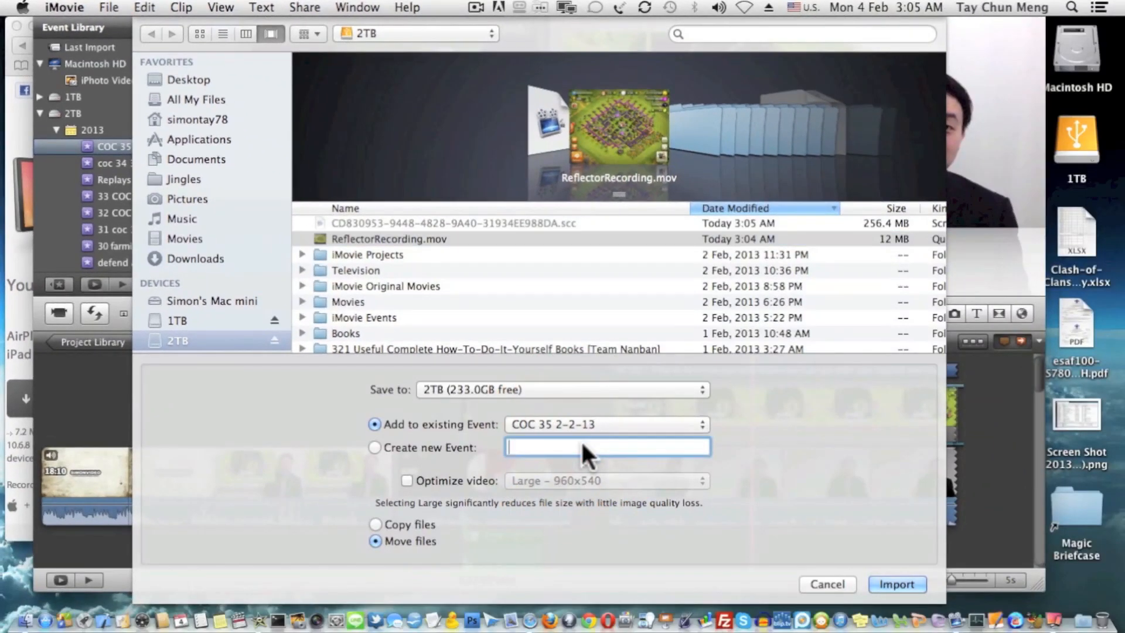
type("test")
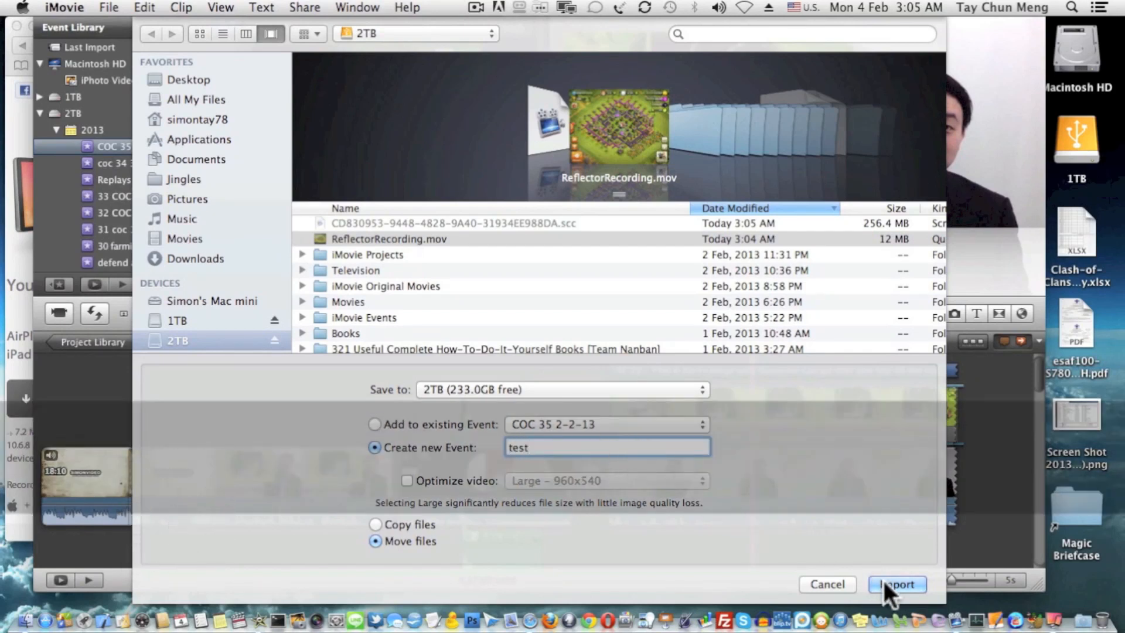
left_click(895, 584)
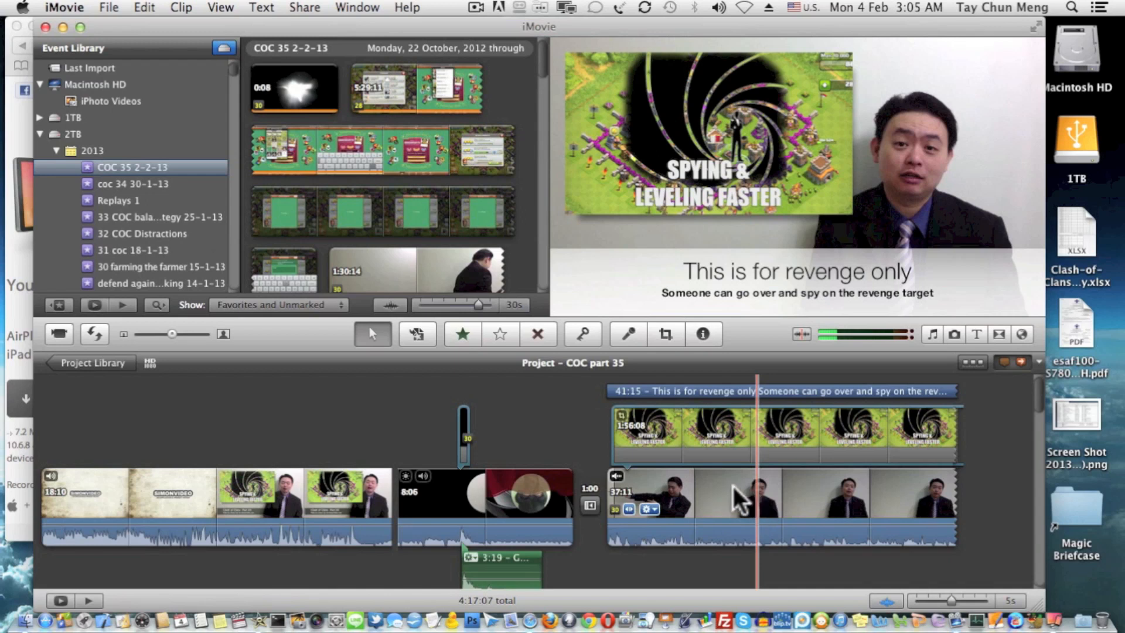
mouse_move(621, 492)
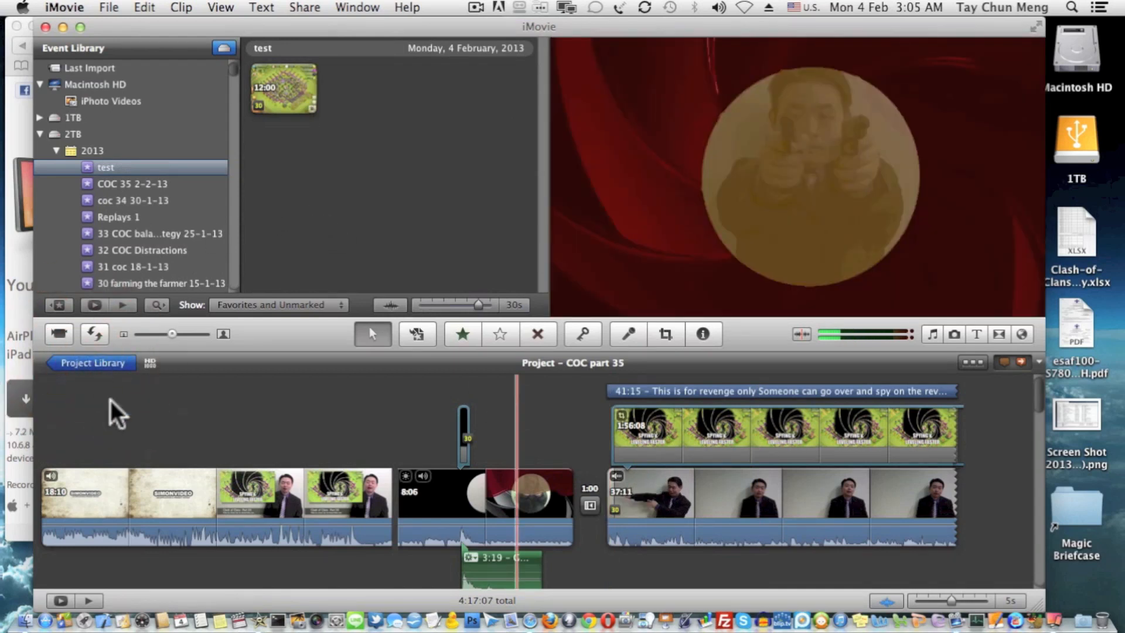
Open the Project Library listing all iMovie projects.
left_click(92, 362)
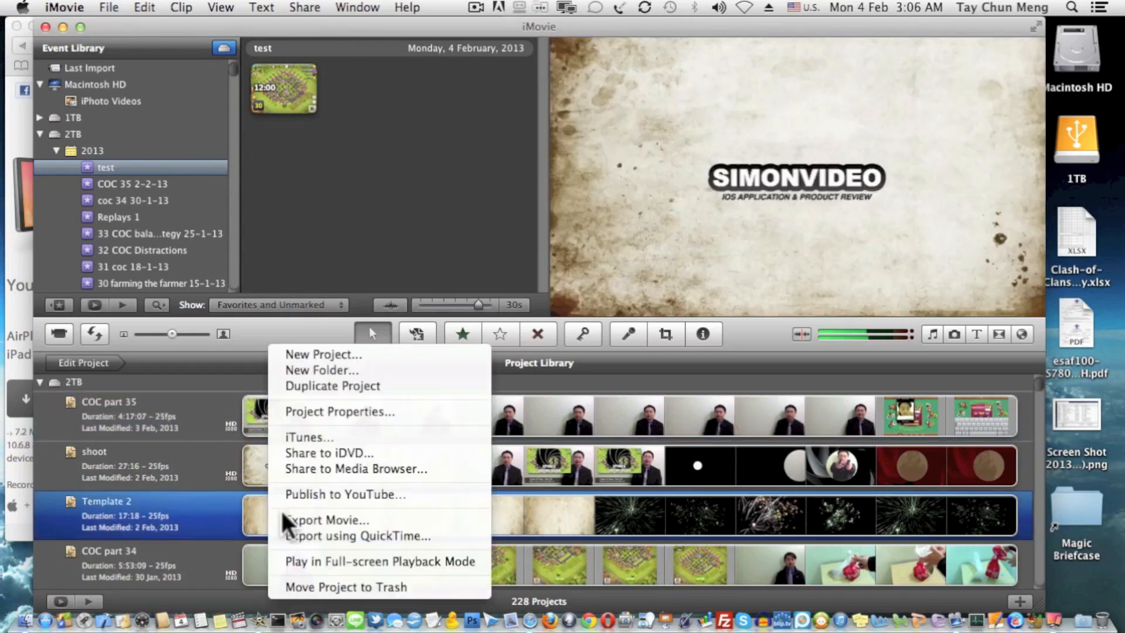
mouse_move(332, 386)
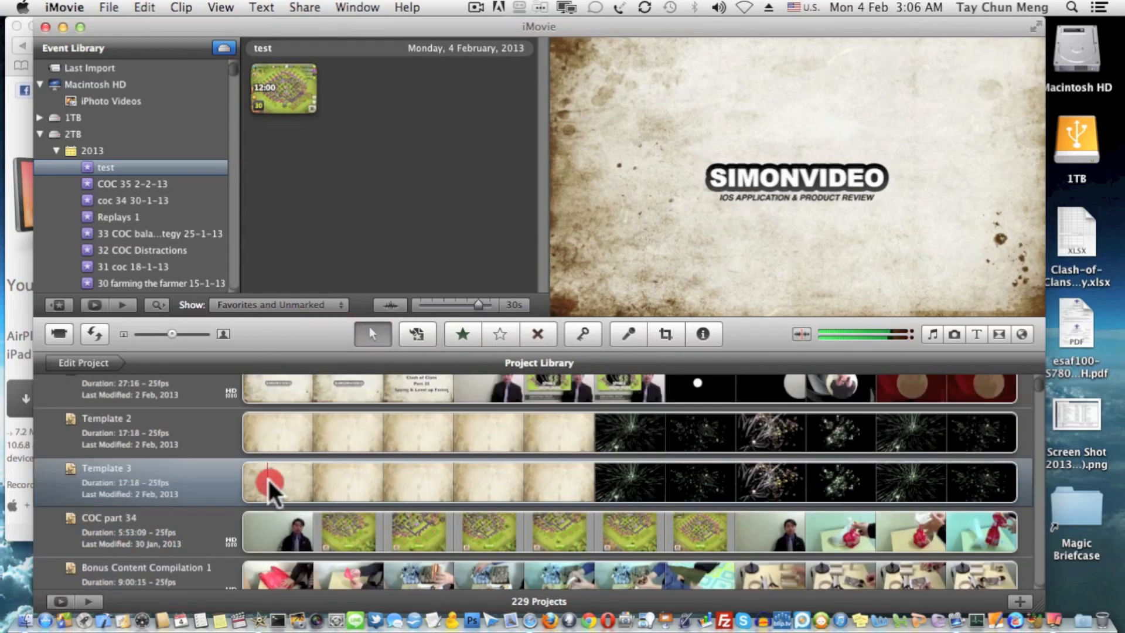
Open the duplicated Template 3 project and dismiss the Inspector panel.
double_click(273, 482)
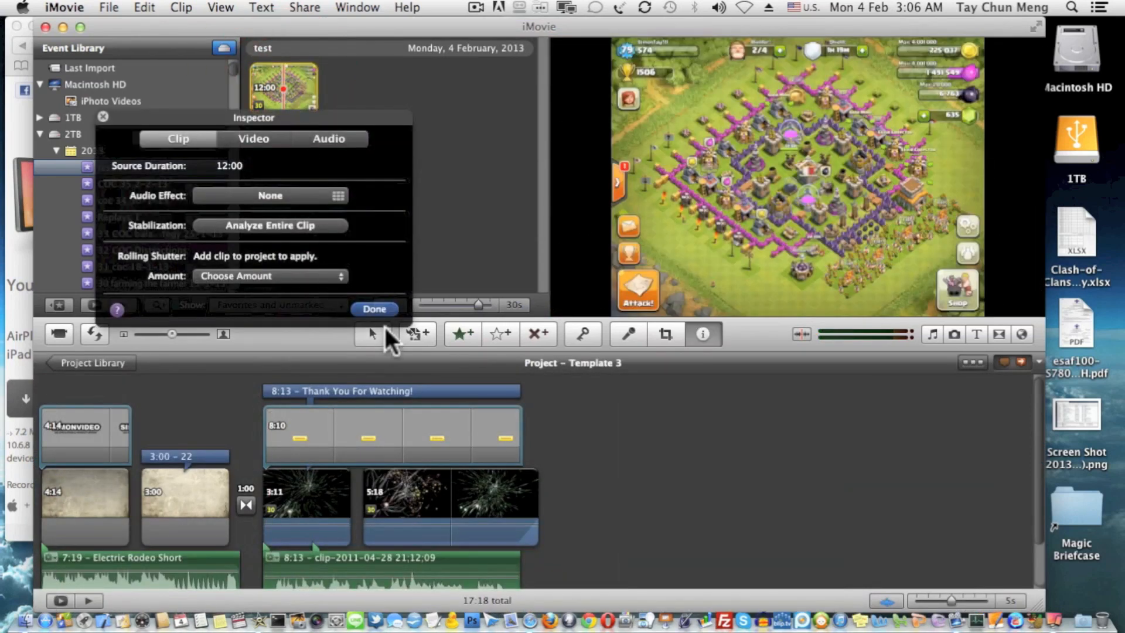
left_click(373, 309)
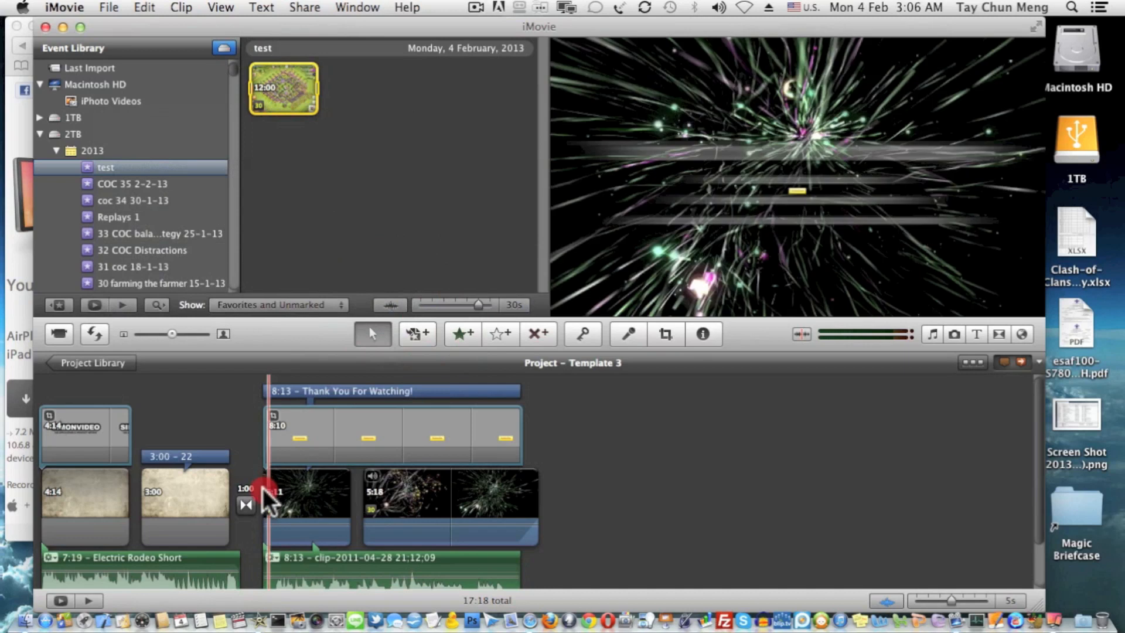